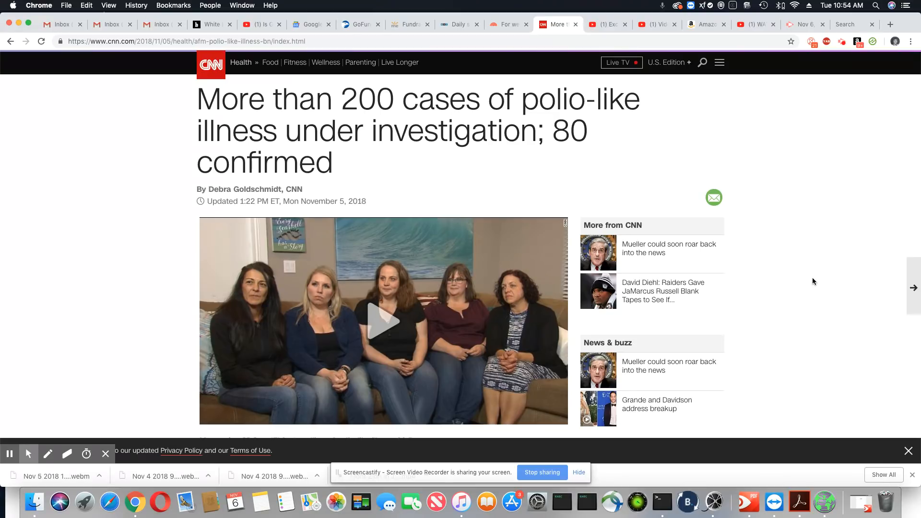
pyautogui.scroll(-3)
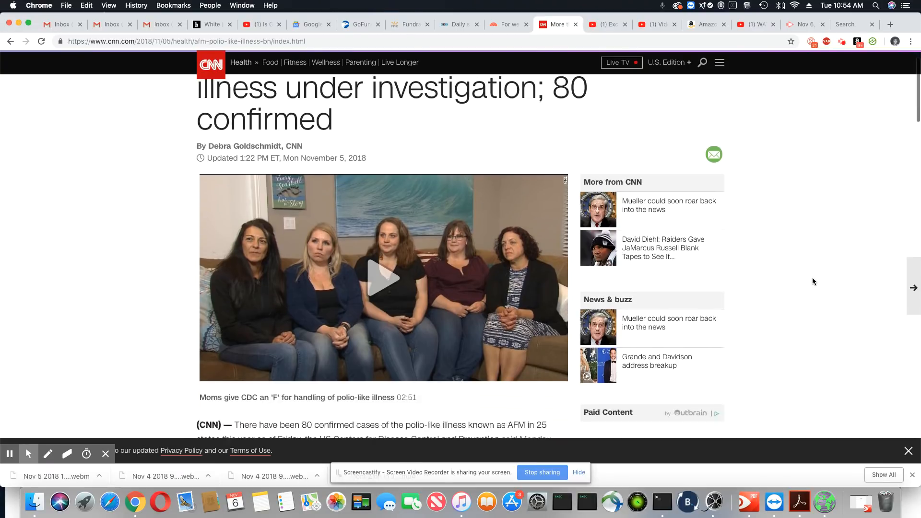
pyautogui.scroll(-3)
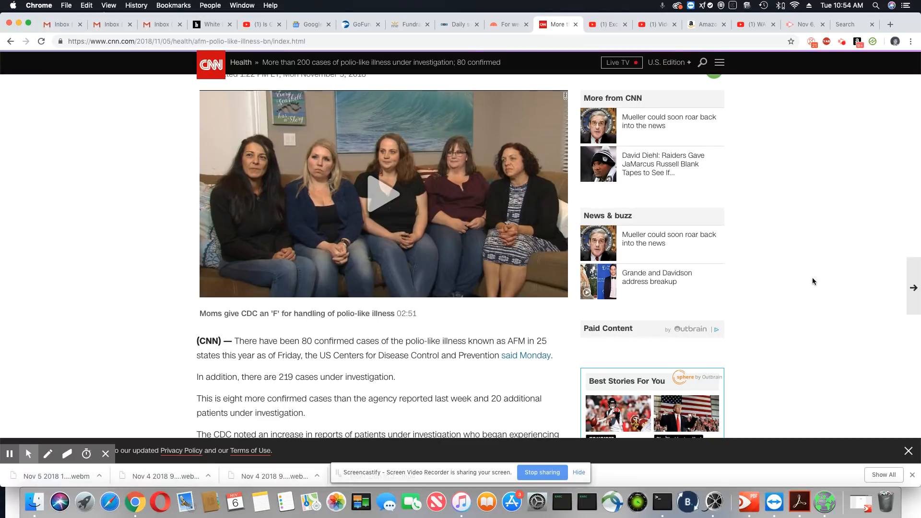
pyautogui.scroll(-3)
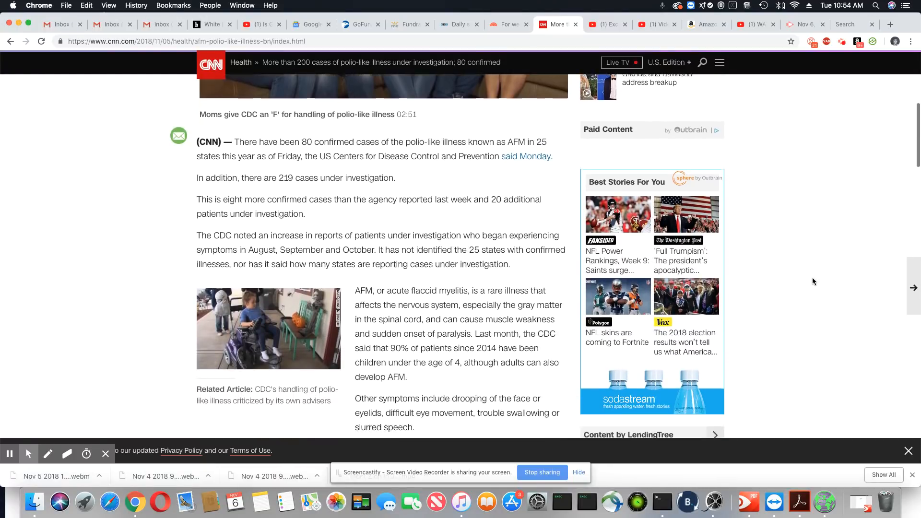
pyautogui.scroll(-3)
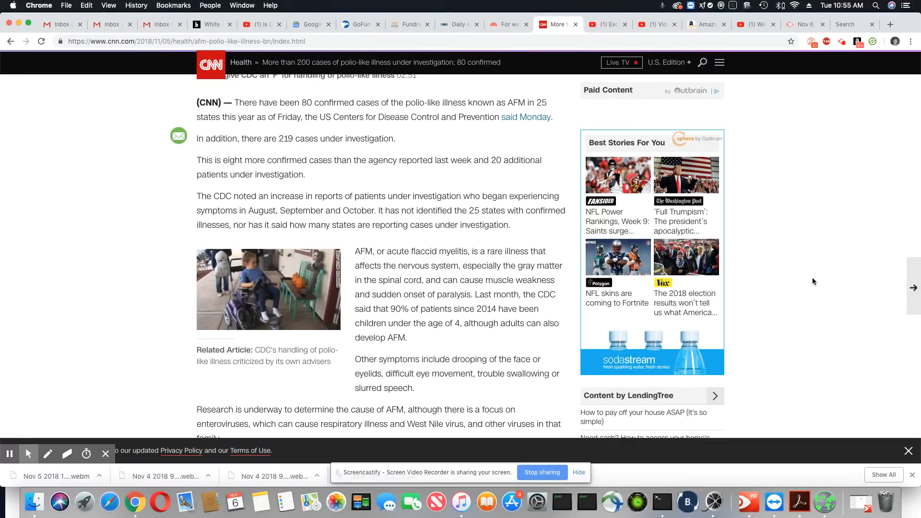
pyautogui.moveTo(821, 307)
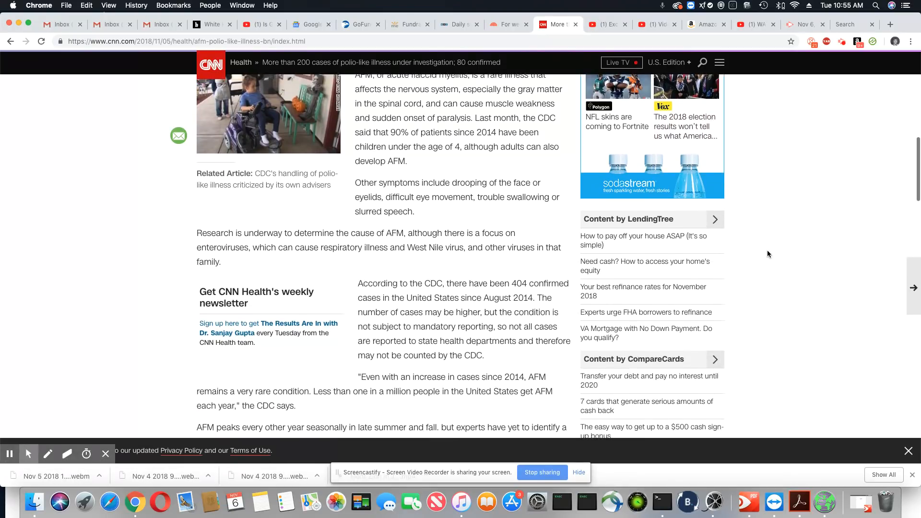
pyautogui.scroll(-3)
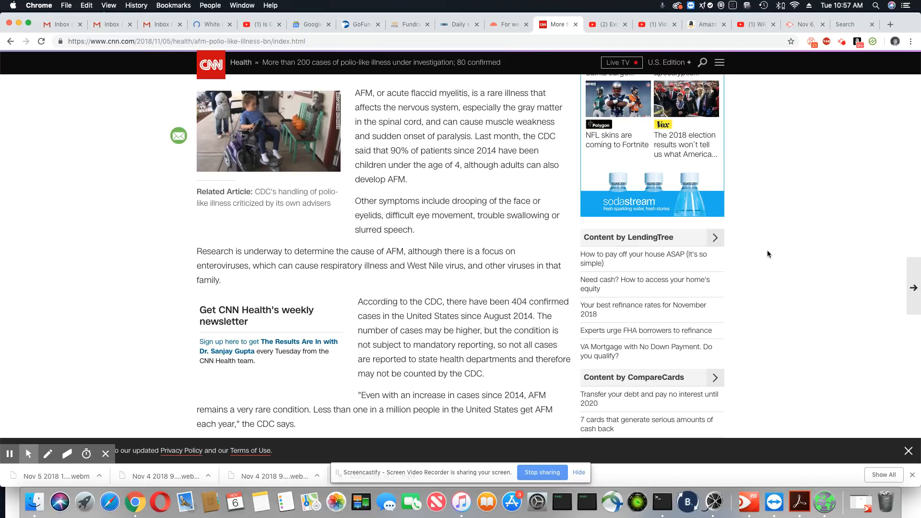
pyautogui.scroll(-3)
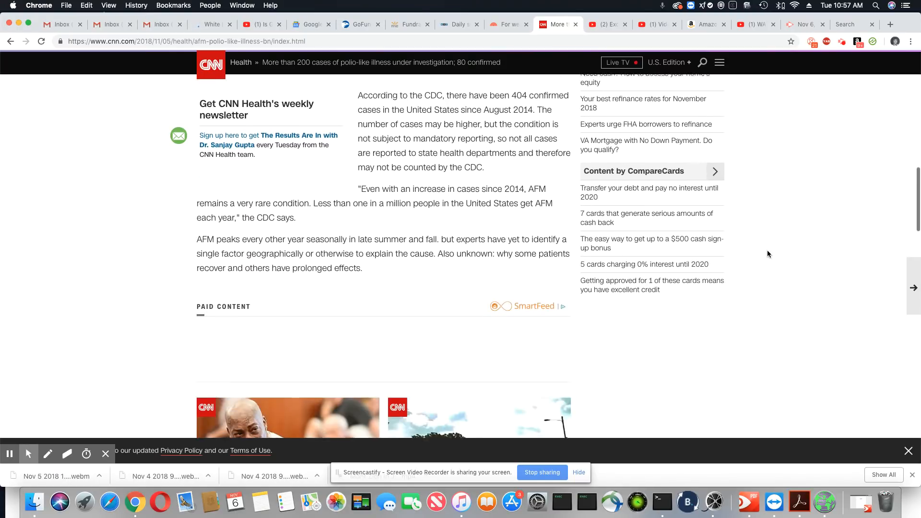
pyautogui.scroll(-3)
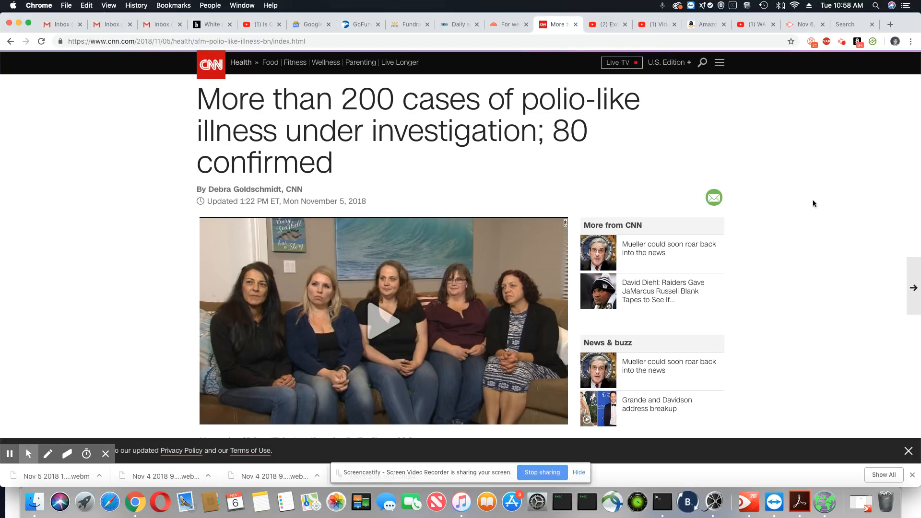
pyautogui.scroll(-3)
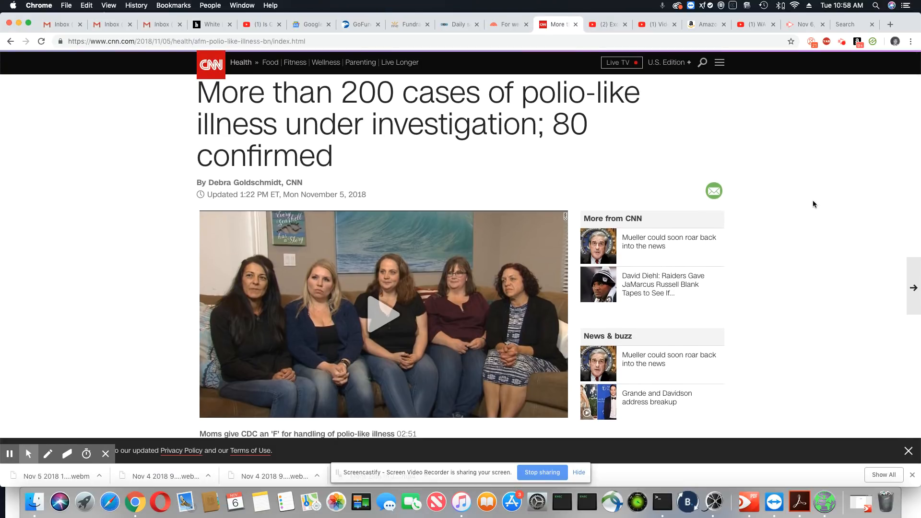